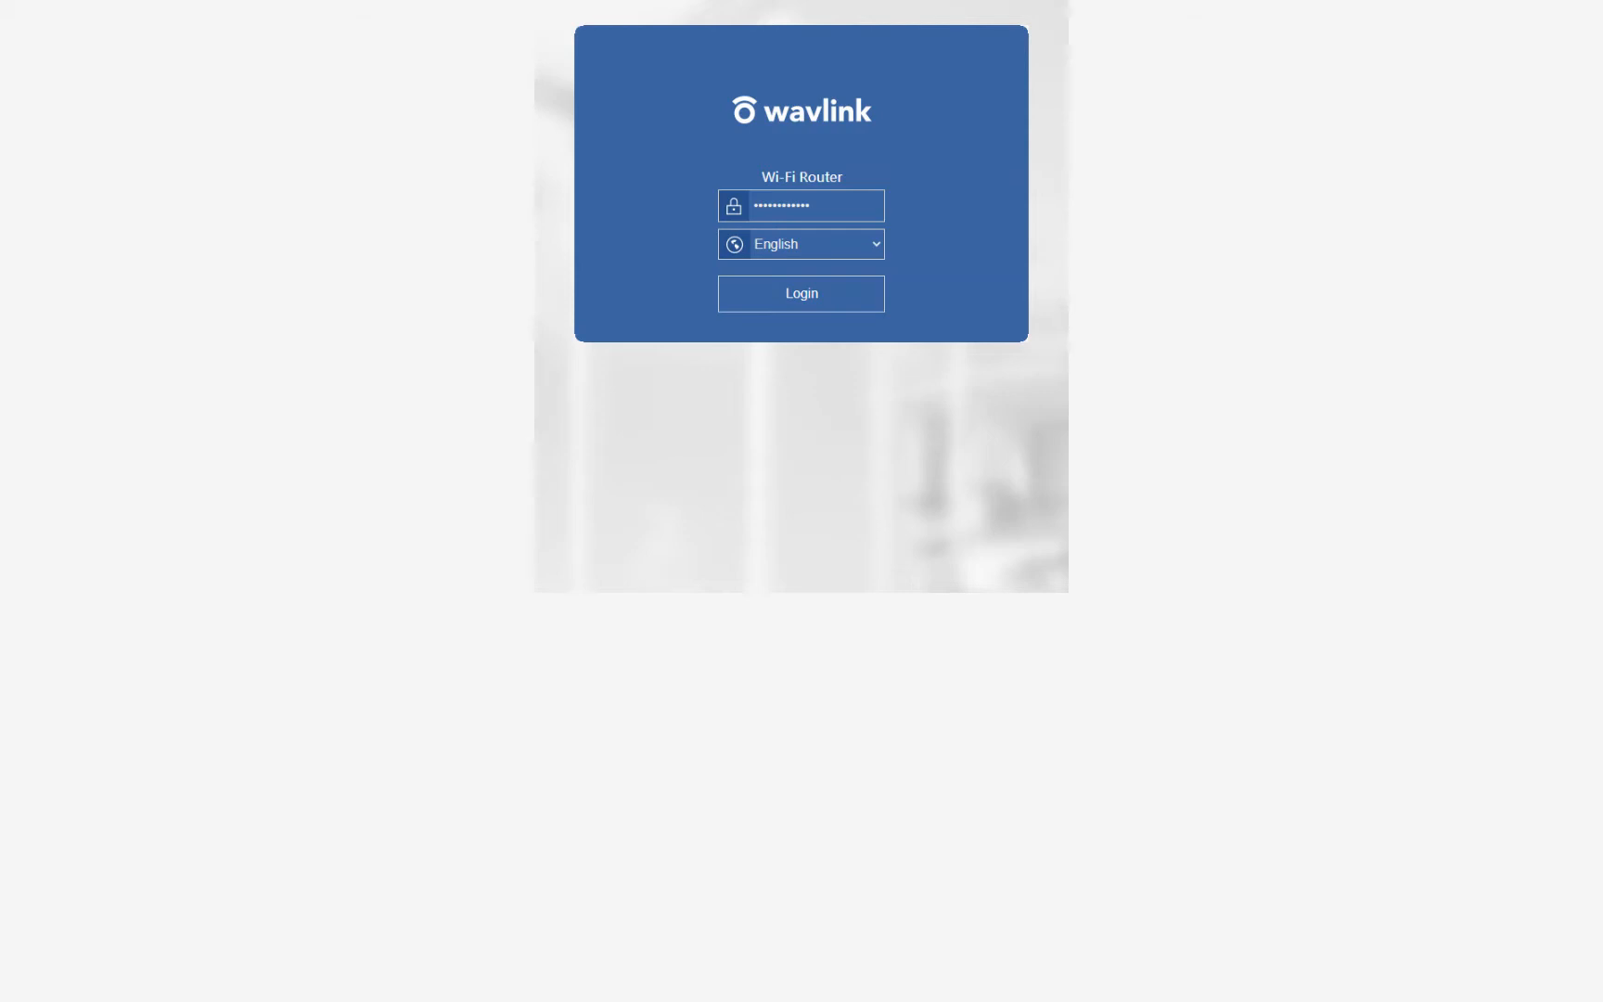
mouse_move(755, 408)
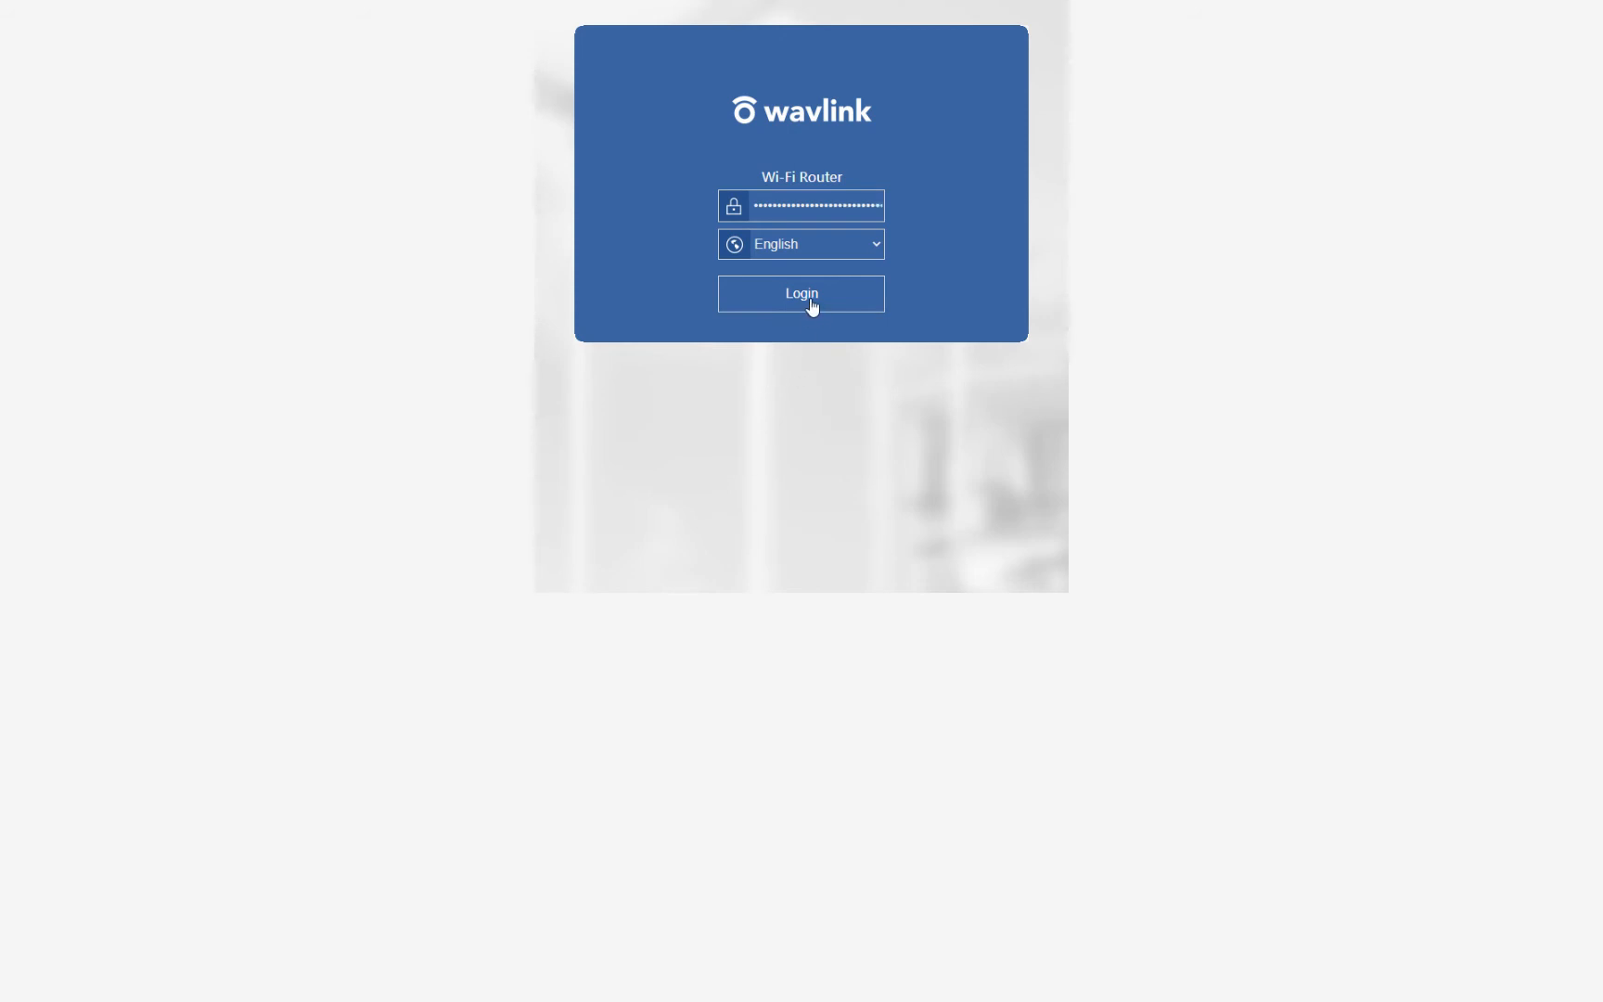
Log in to the router and go to the Wi-Fi settings list from the bottom navigation.
left_click(799, 293)
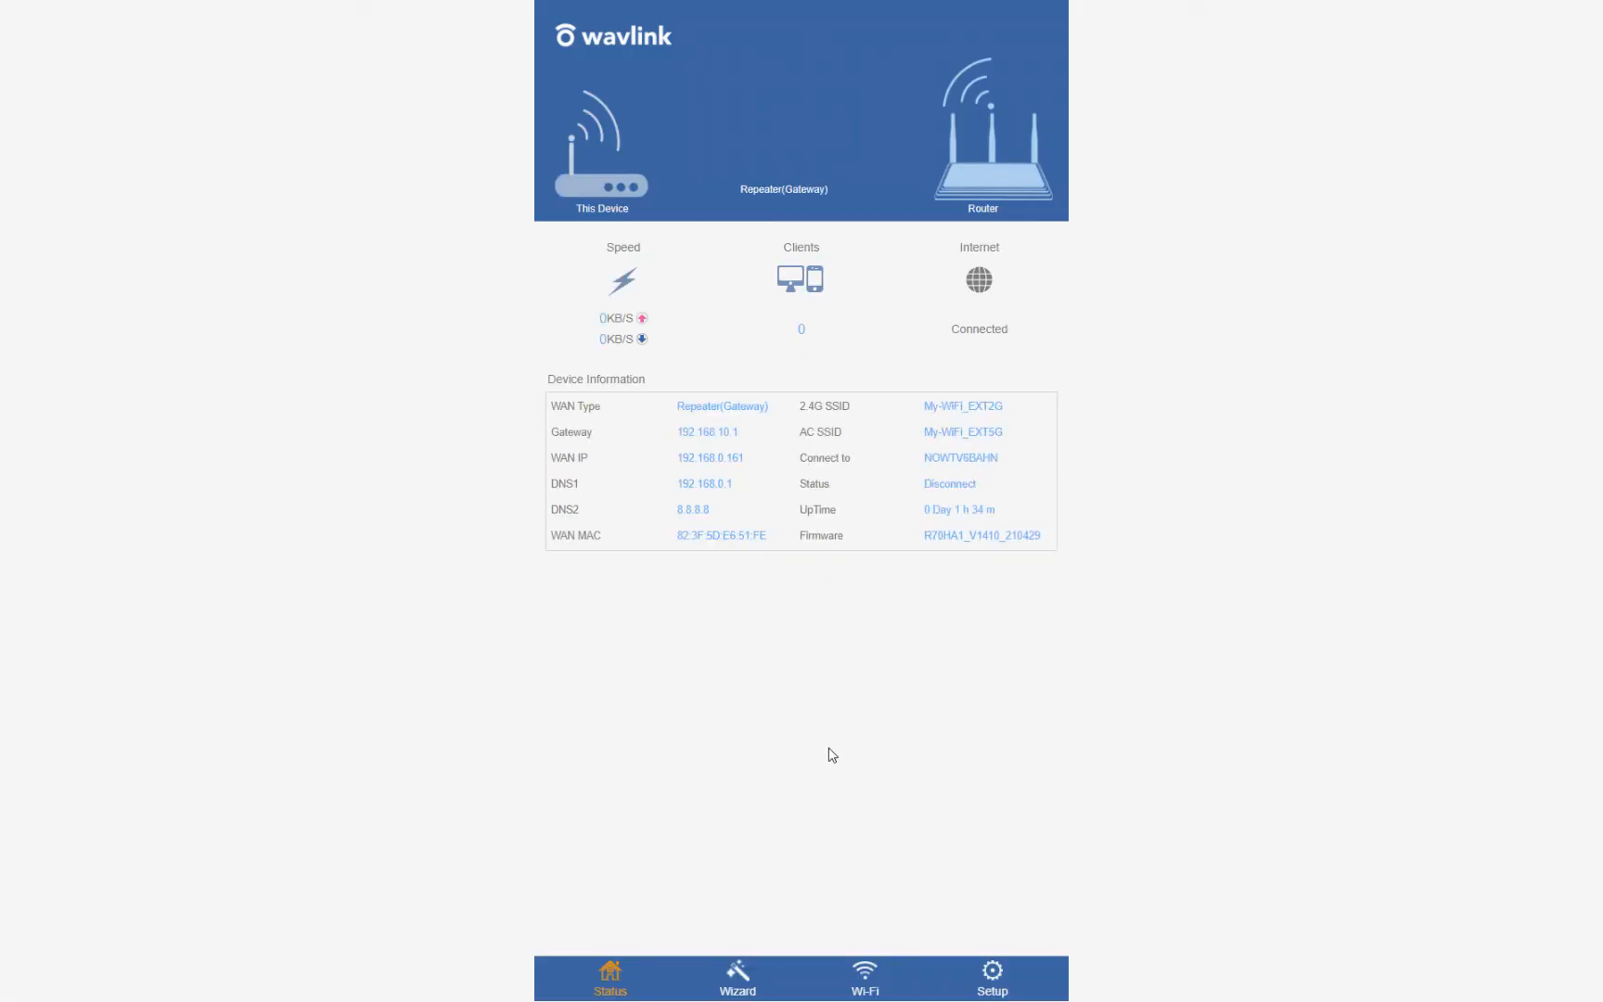
left_click(865, 976)
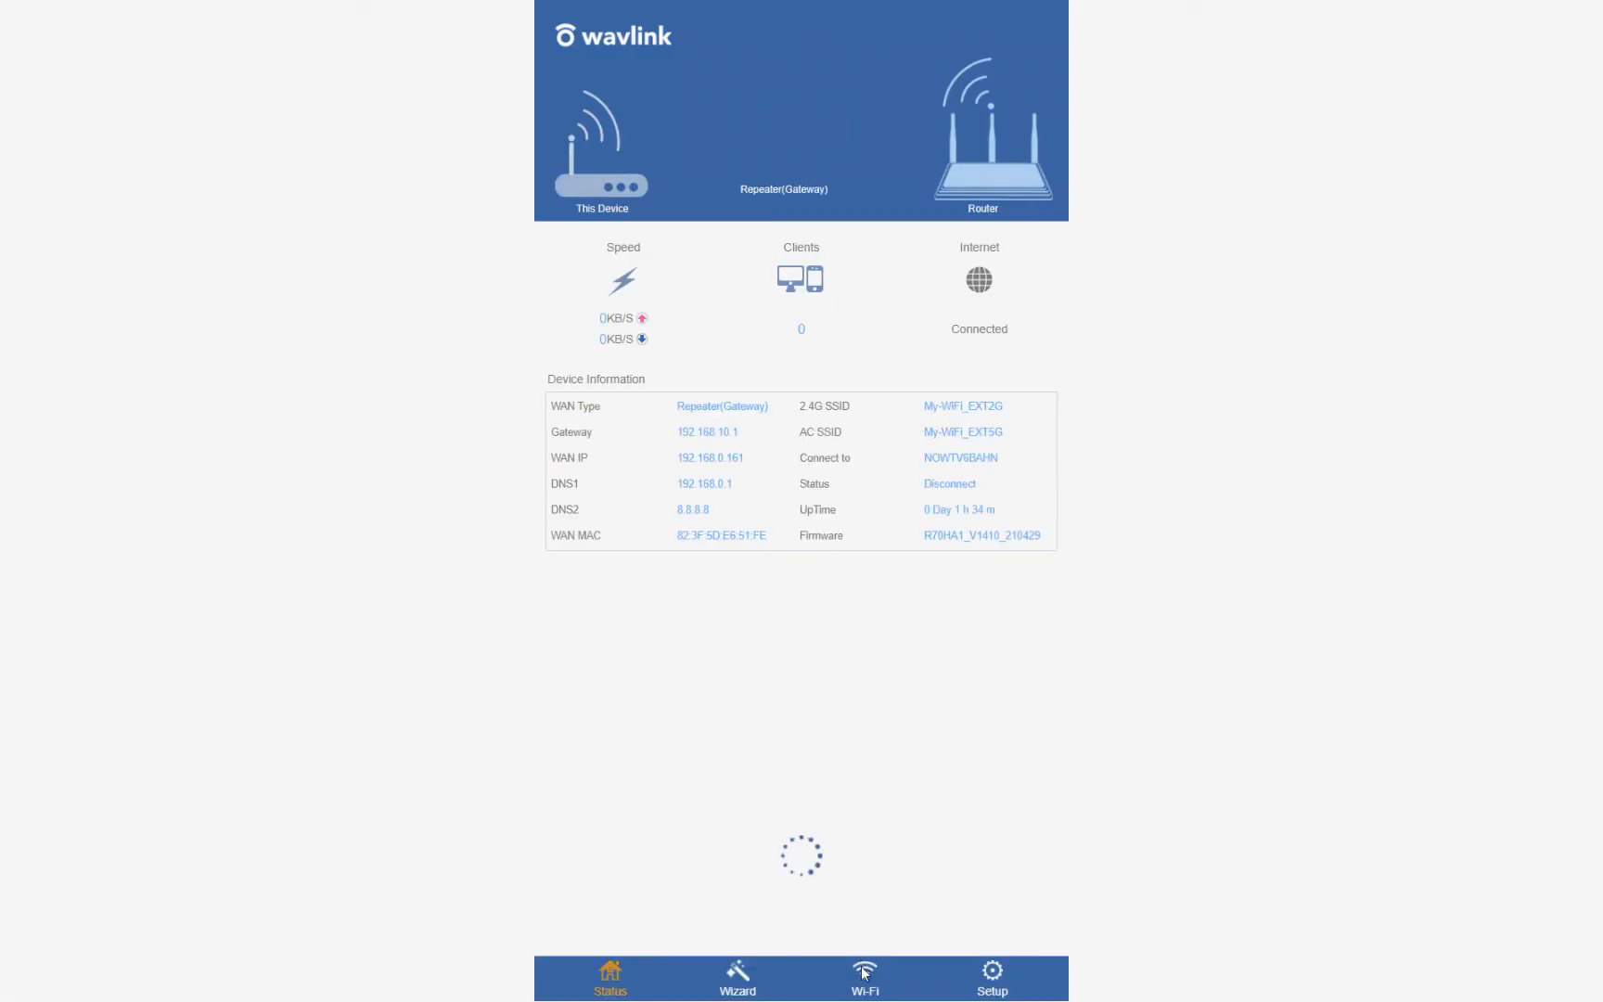
left_click(863, 976)
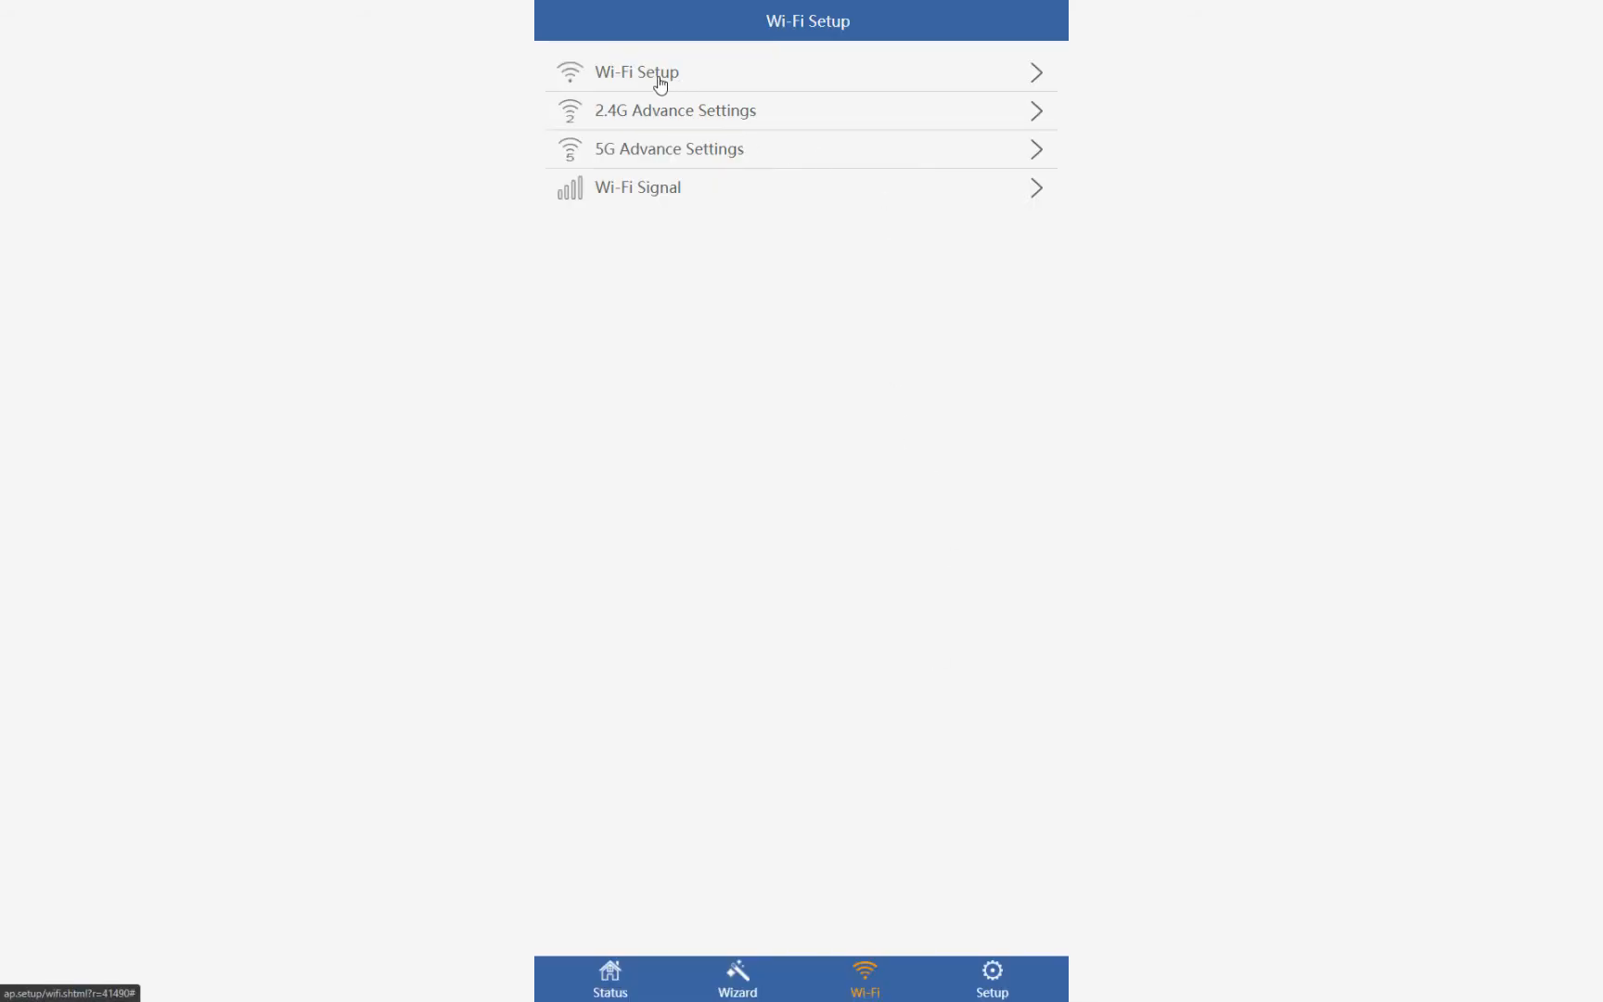
On the Wi-Fi Setup page, select the 2.4G SSID and password fields for editing.
left_click(636, 72)
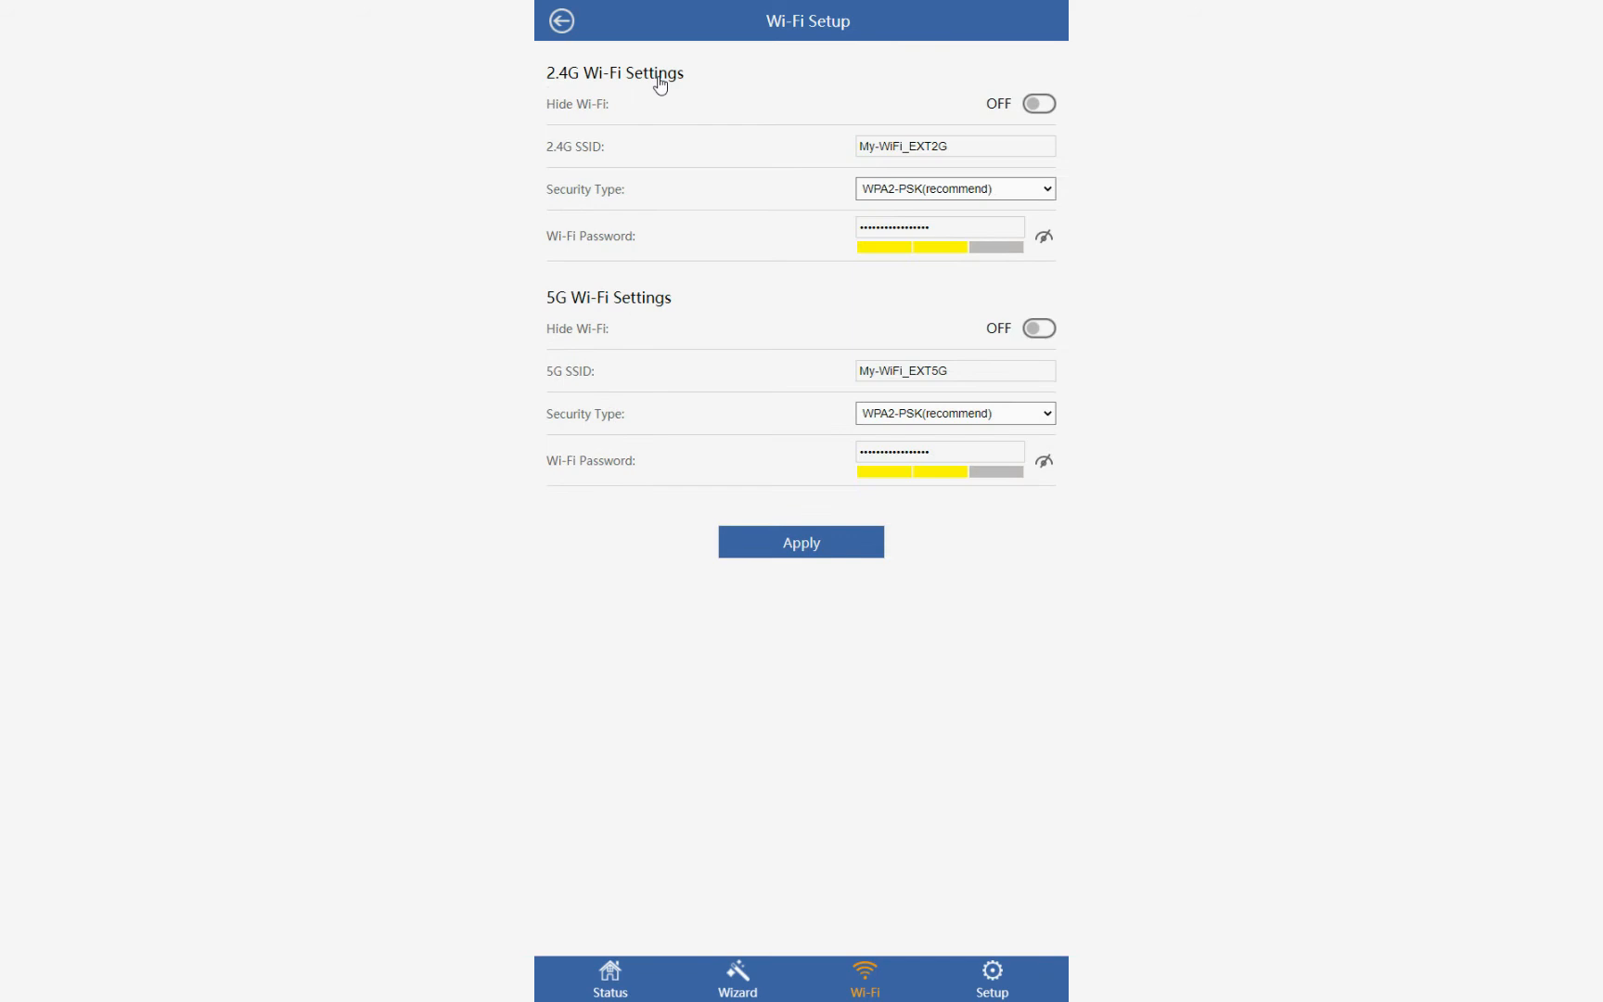
mouse_move(855, 152)
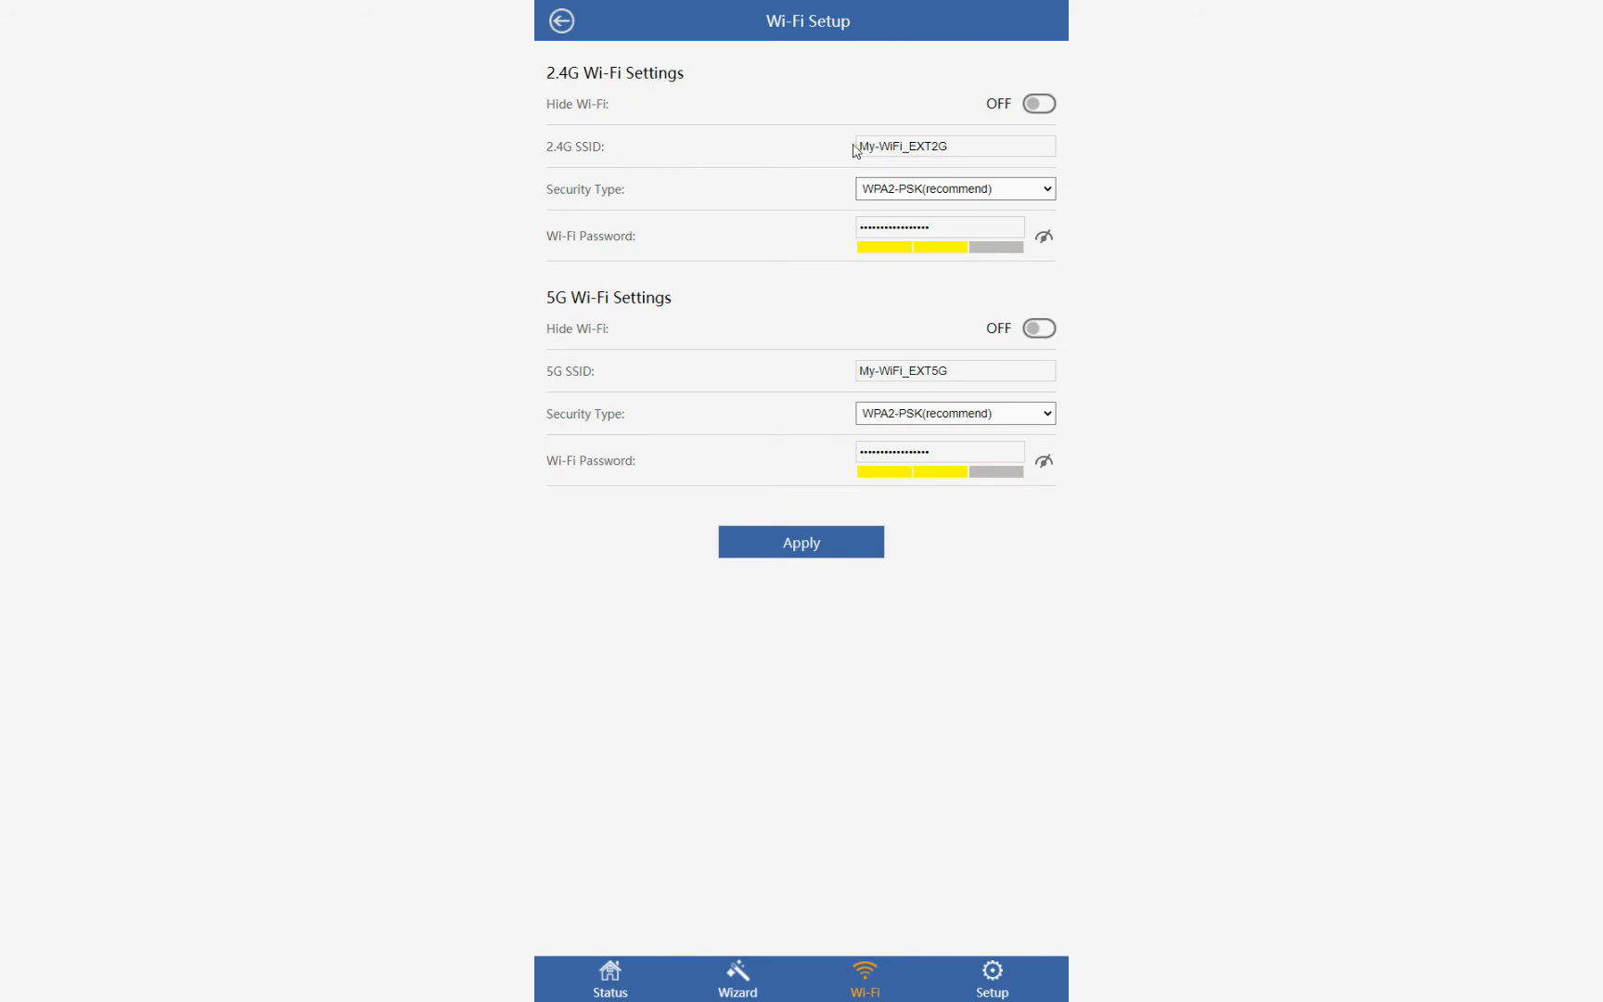
double_click(933, 147)
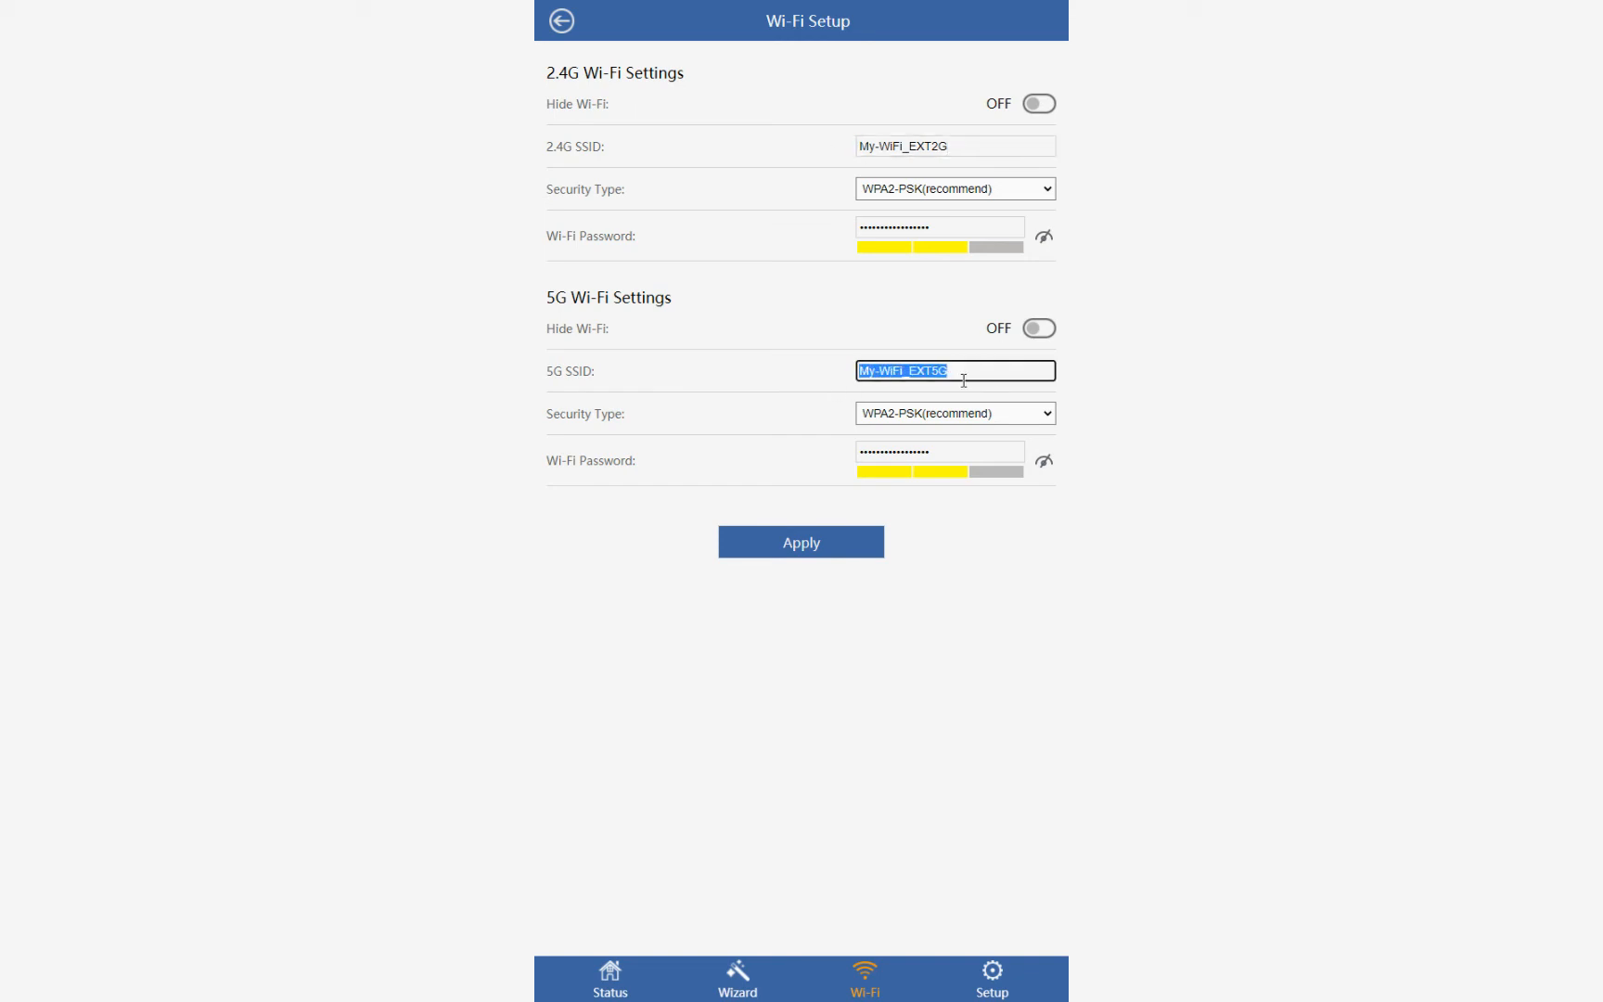
mouse_move(1007, 217)
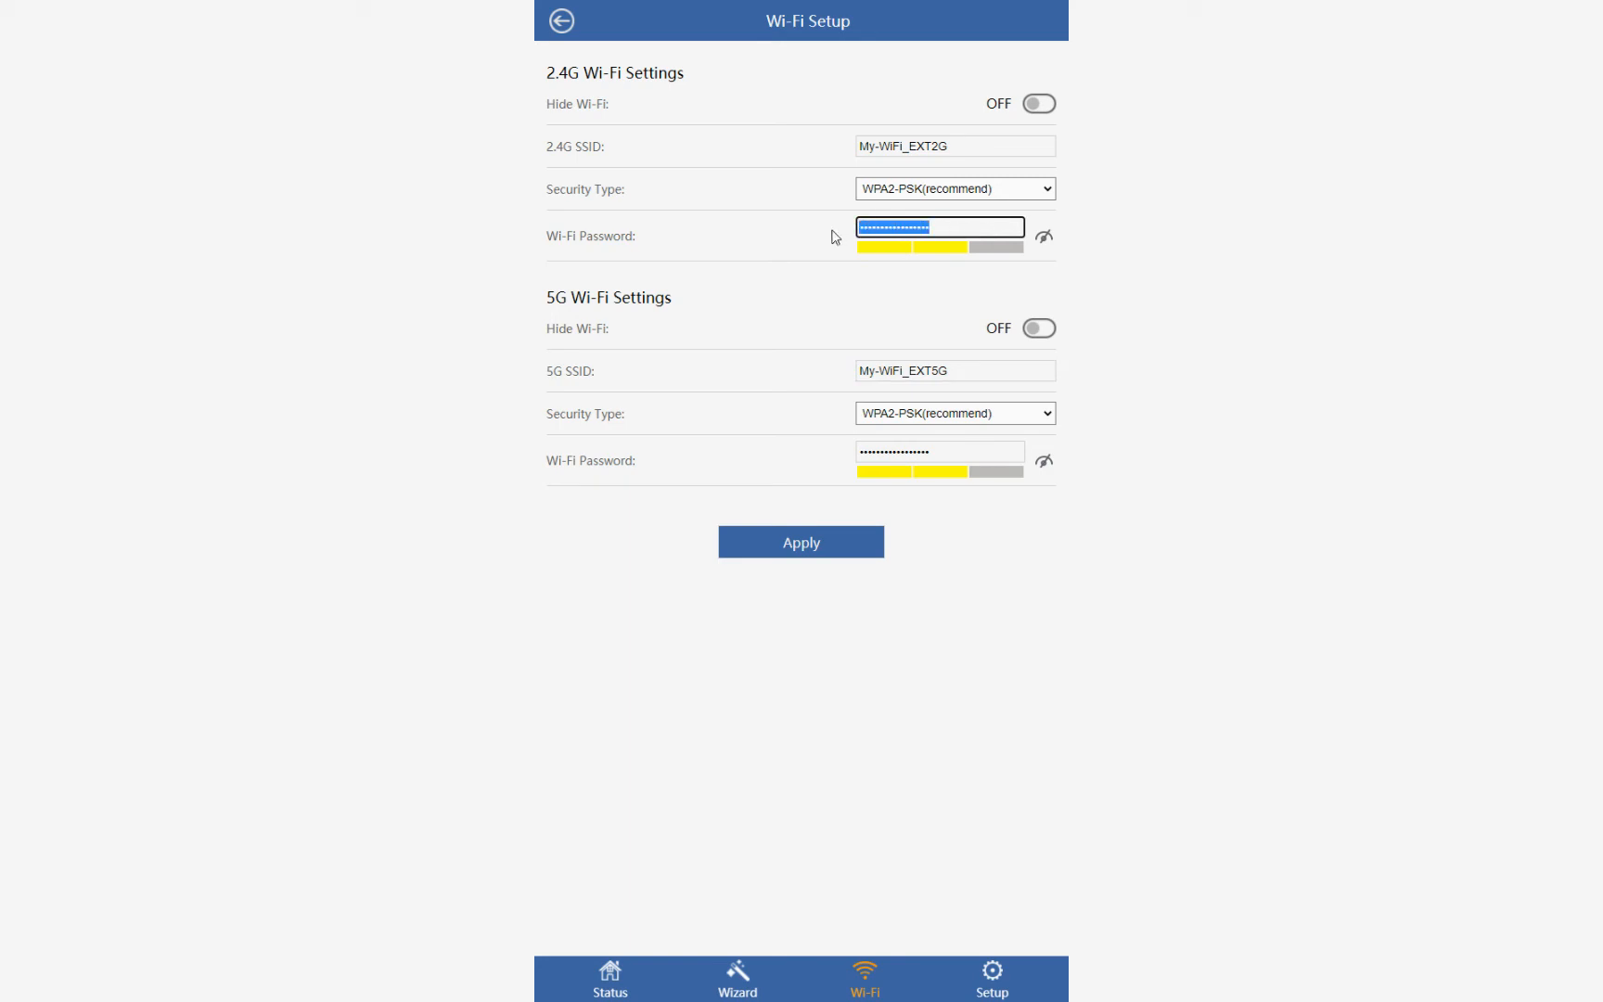
left_click(939, 451)
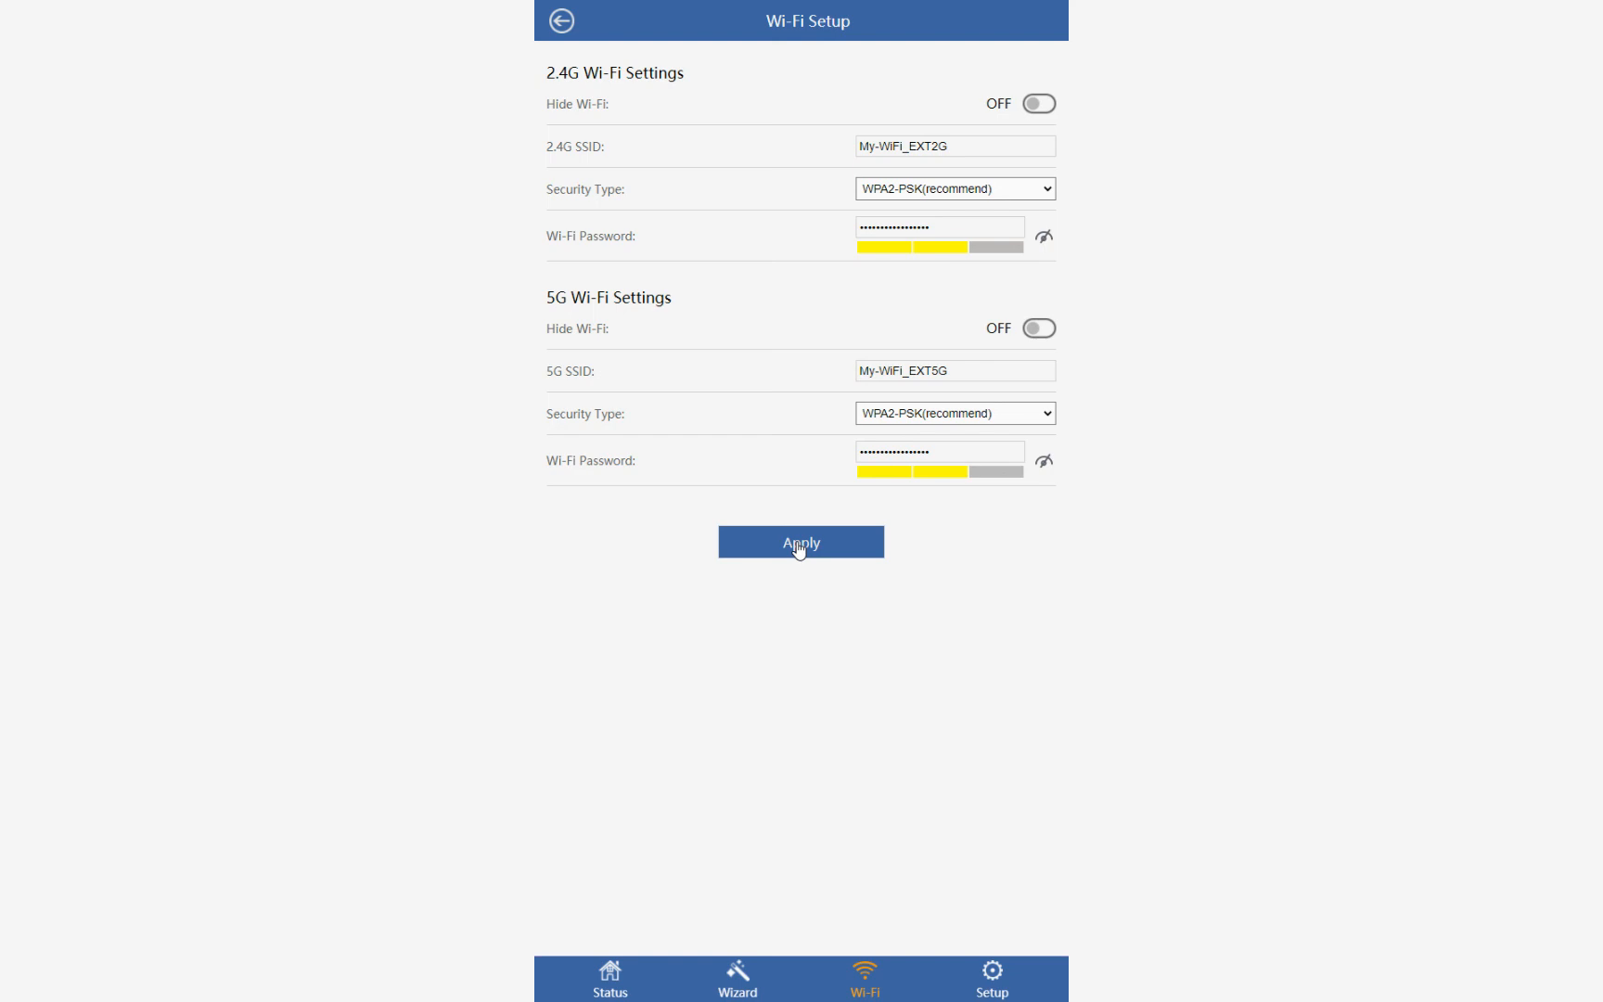
mouse_move(906, 679)
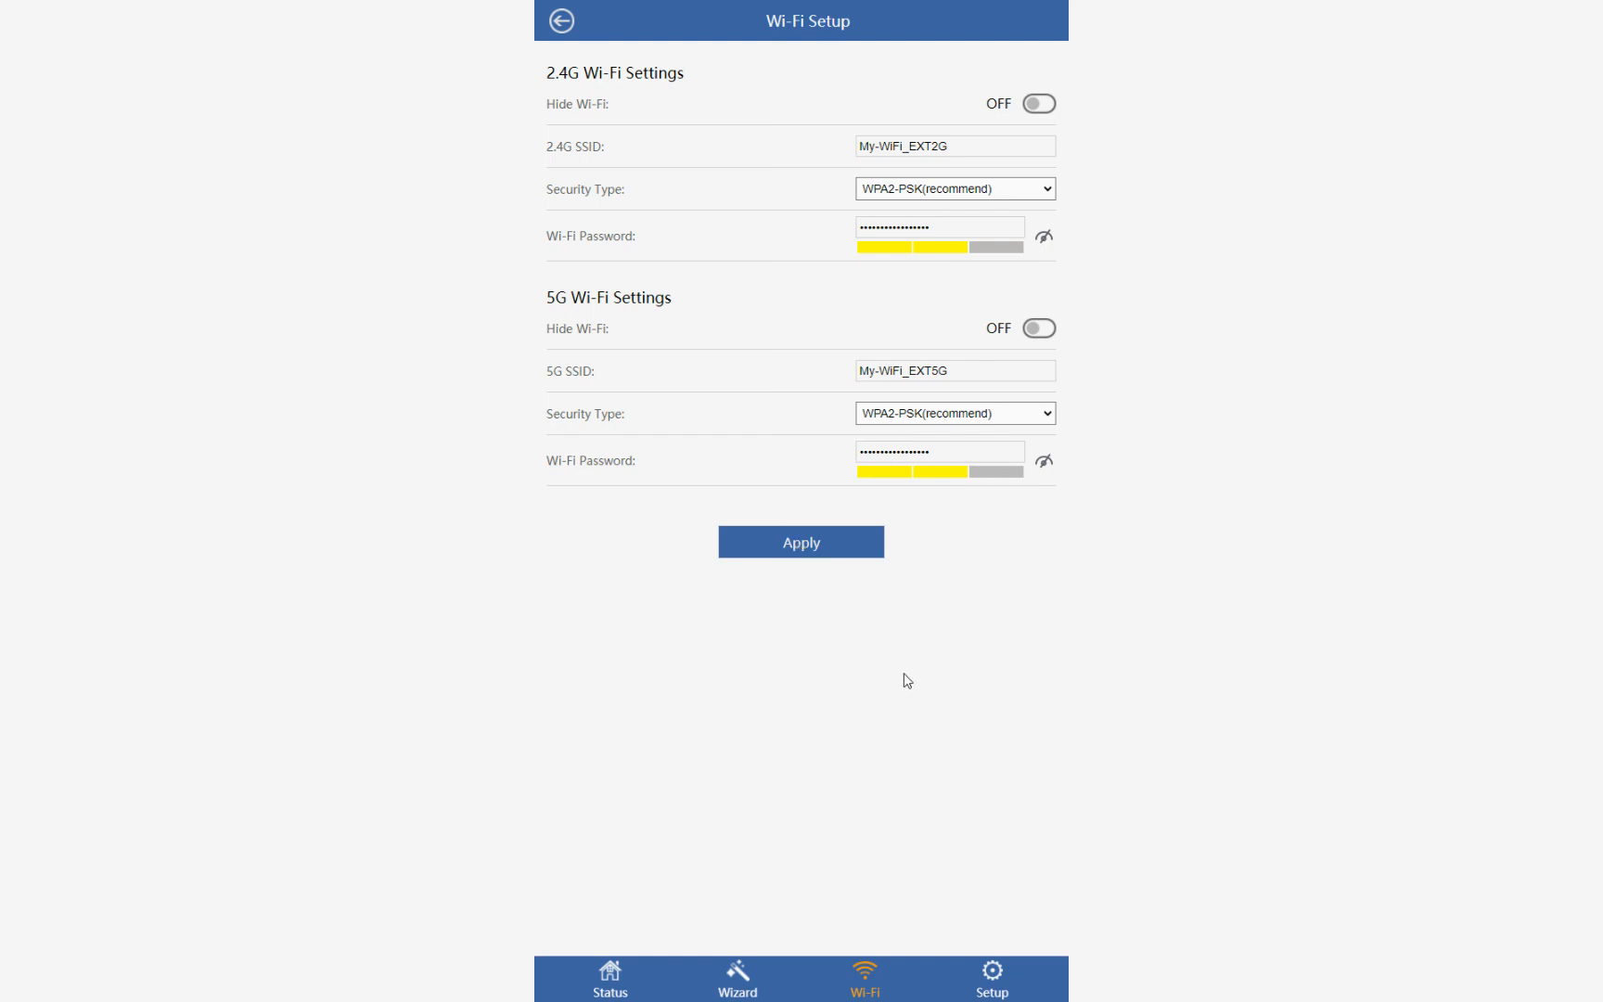